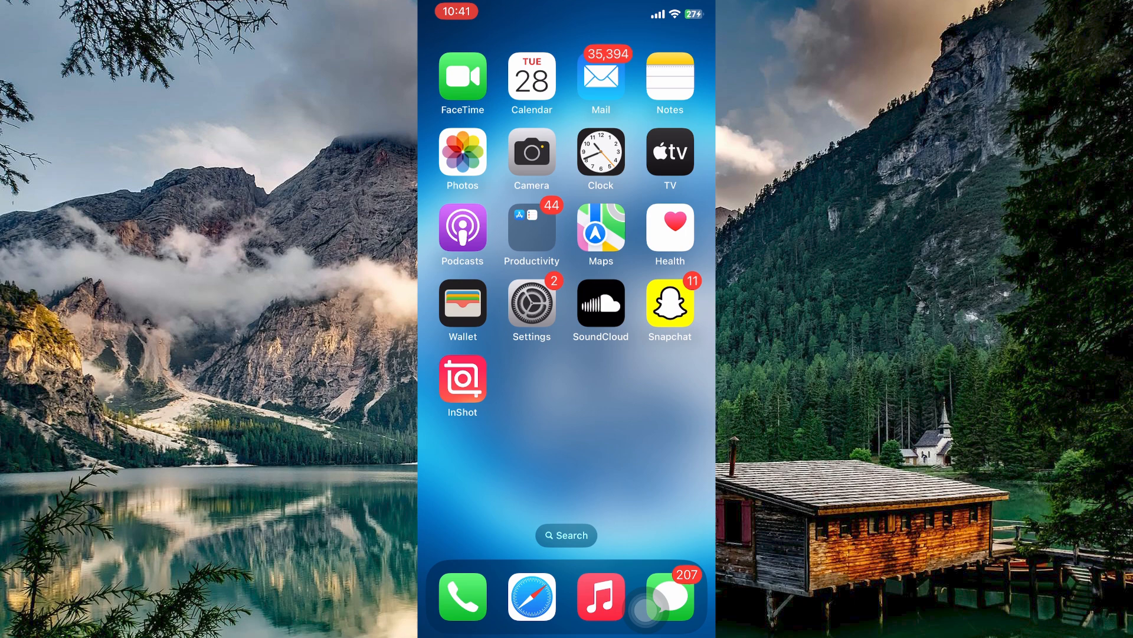
Open Settings from the Home Screen and go to the General section
left_click(531, 303)
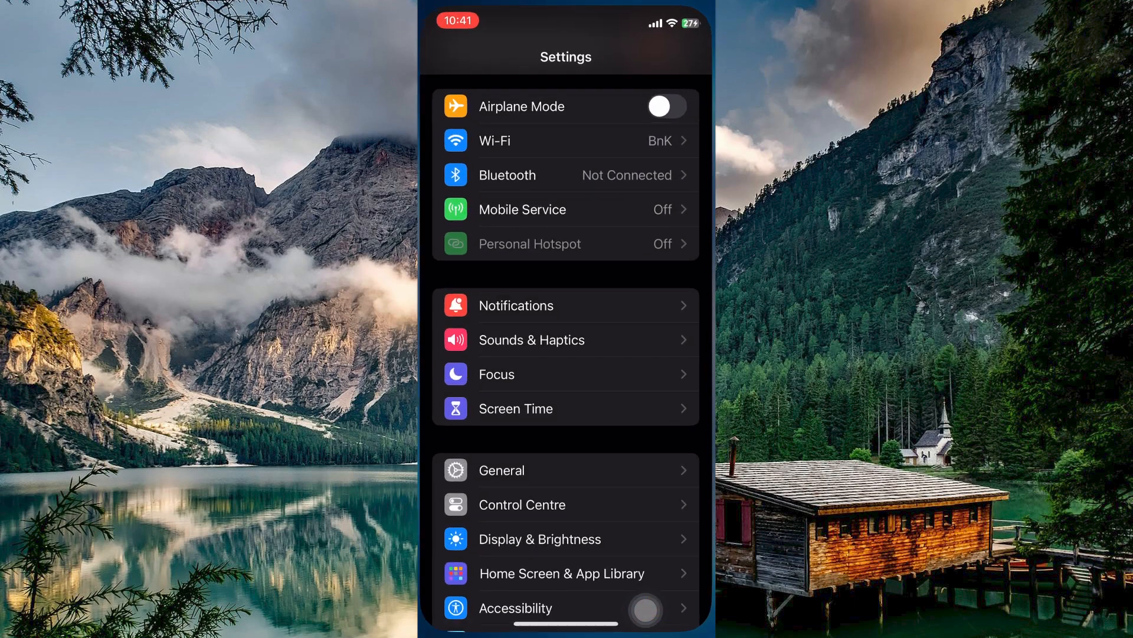
left_click(501, 470)
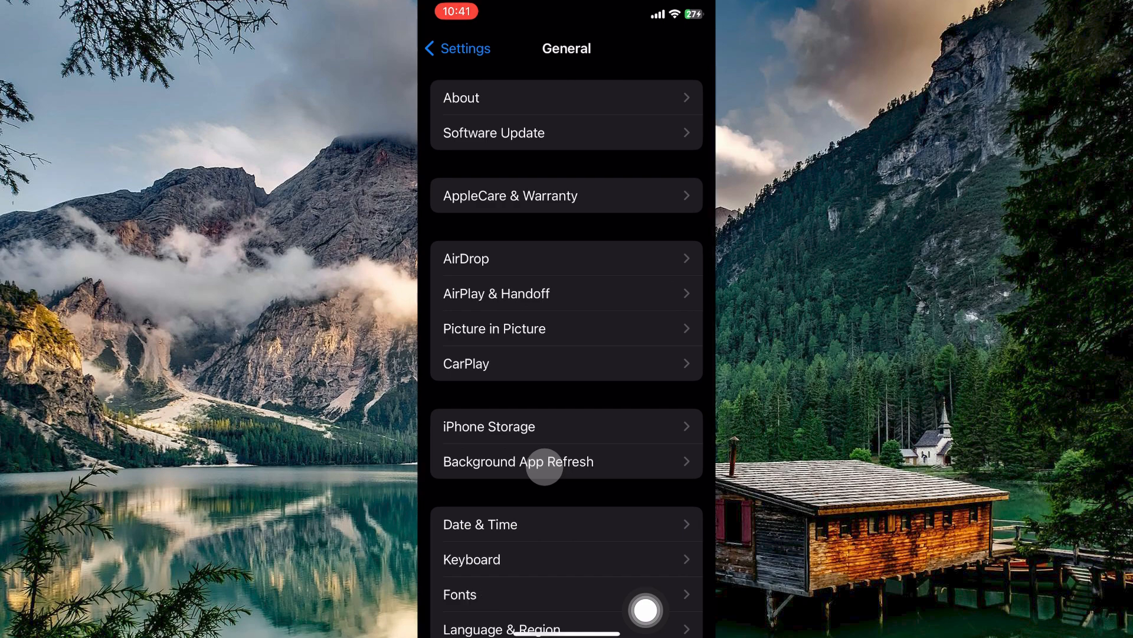
Open iPhone Storage and bring up LinkedIn's storage details
left_click(489, 426)
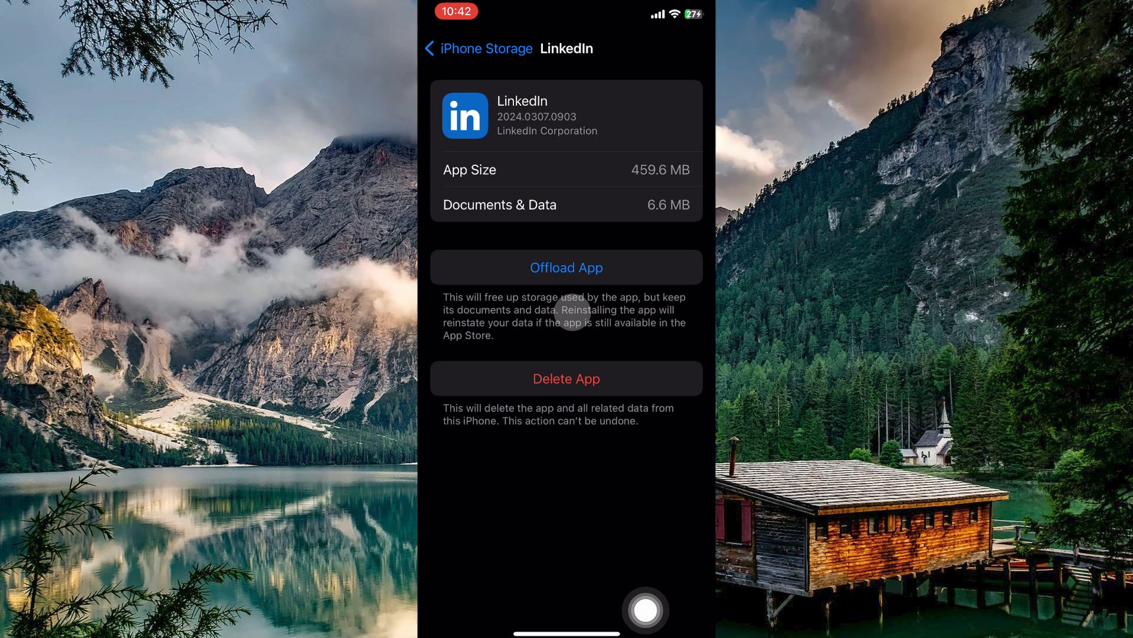
Offload LinkedIn and confirm, keeping its documents and data (459.6 MB)
left_click(566, 267)
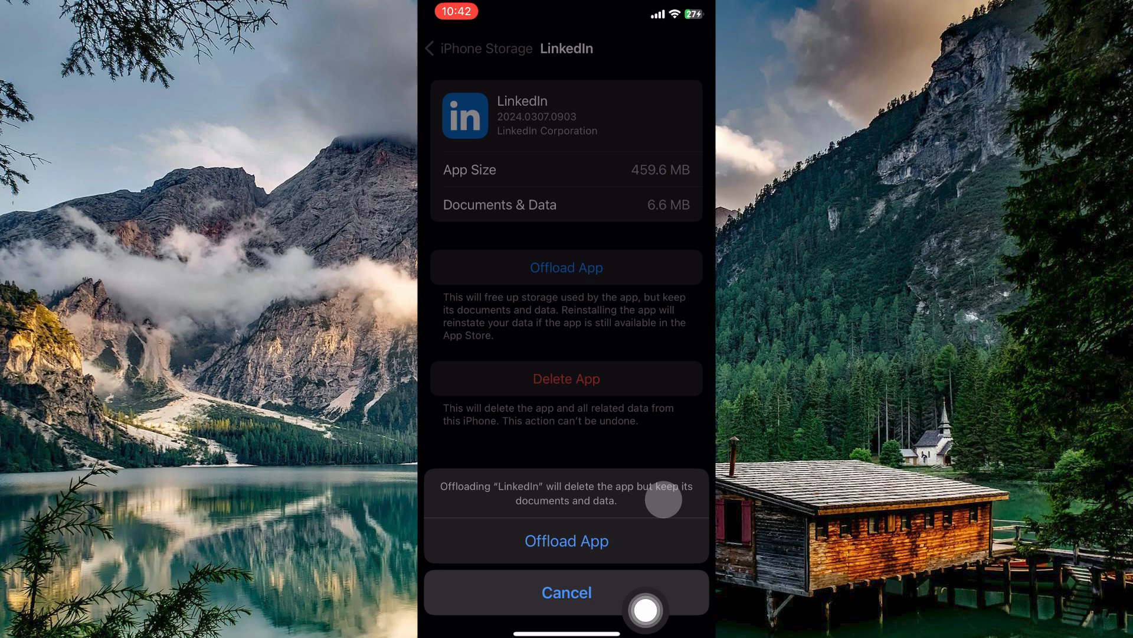
left_click(566, 591)
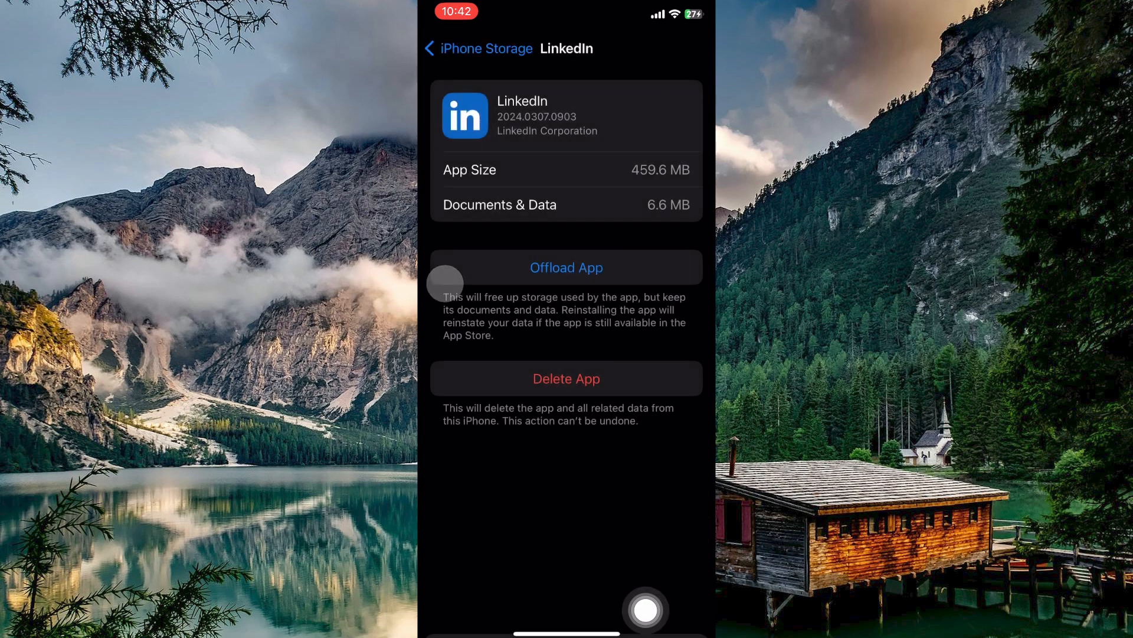